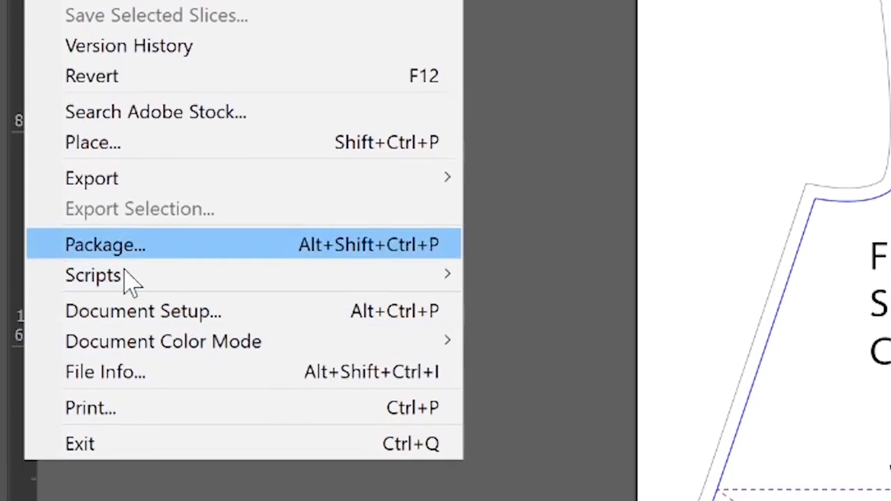
Print the front pattern with Scaling set to Tile Full Pages and a 1 in overlap
click(91, 408)
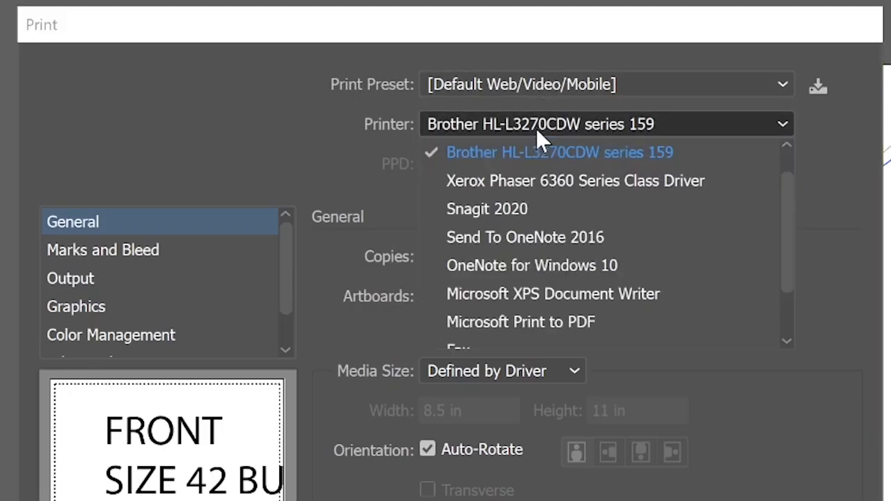
scroll(down, 3)
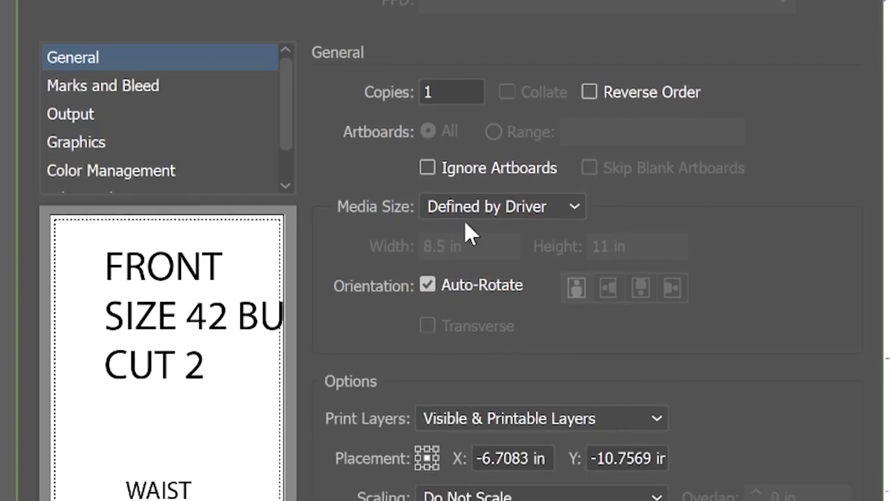
scroll(down, 3)
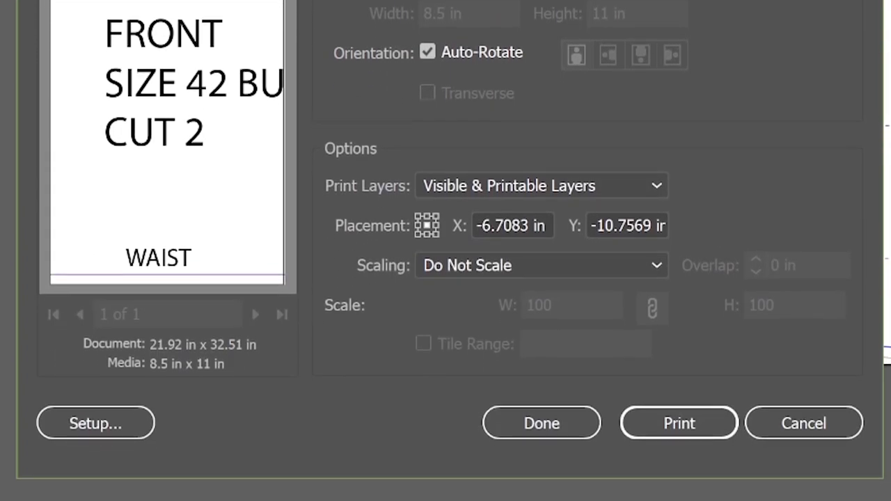
click(540, 264)
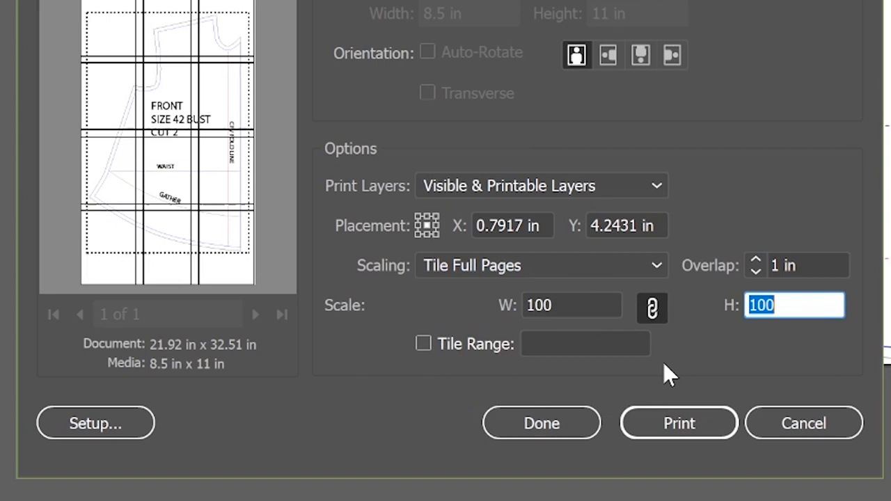
click(426, 225)
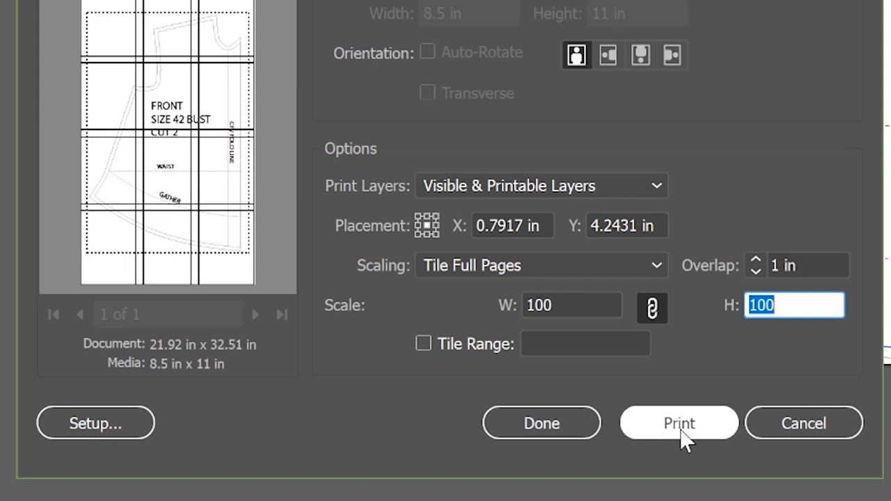
click(680, 423)
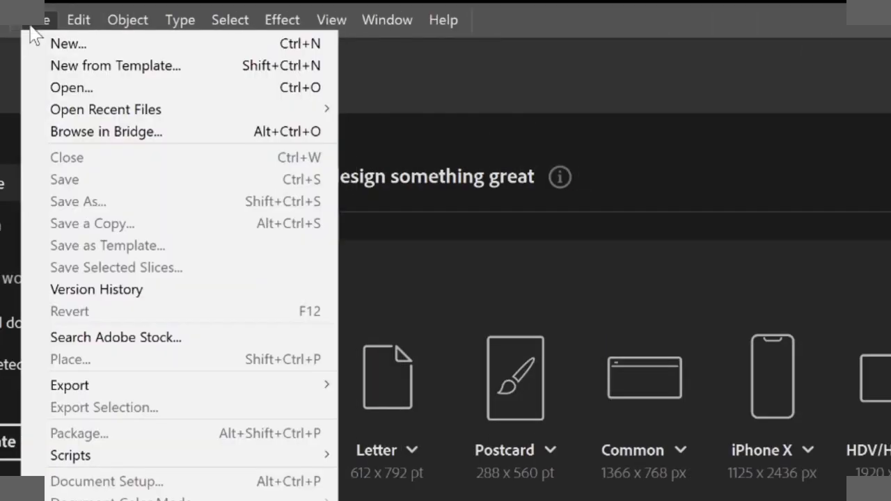
Open Untitled-1.pdf with all 12 pages imported and embedded instead of linked
click(70, 86)
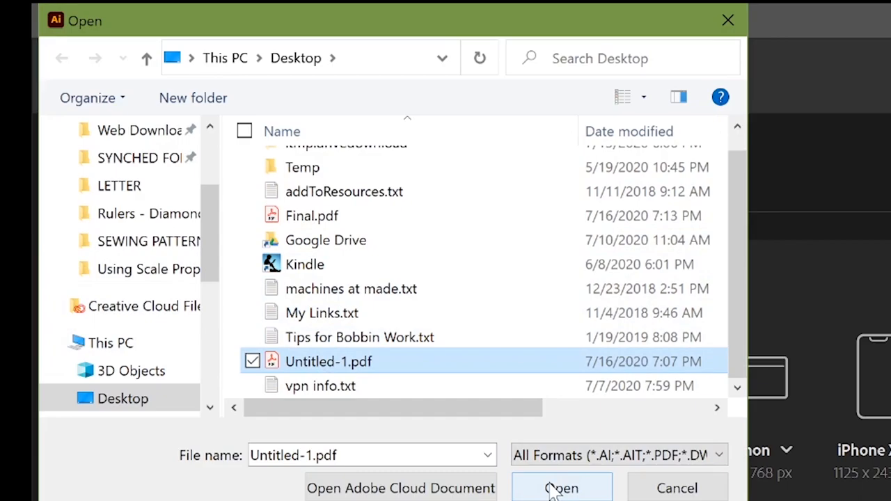
click(561, 488)
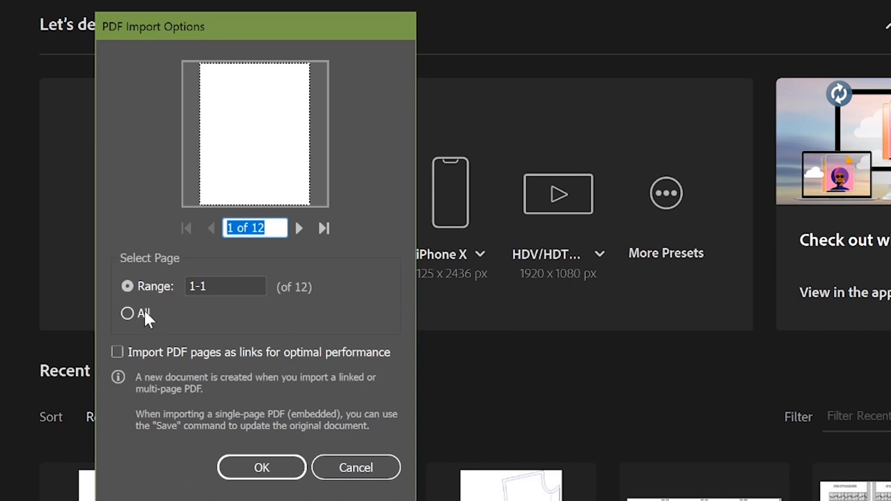
click(128, 314)
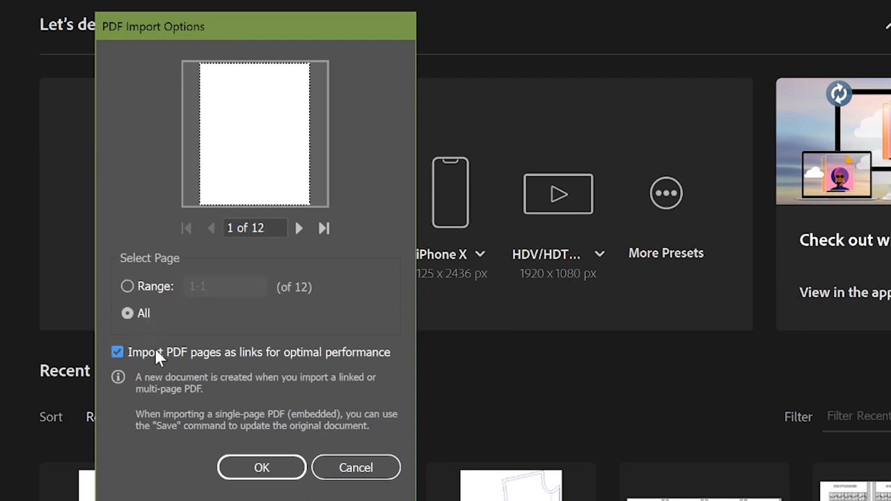
click(117, 353)
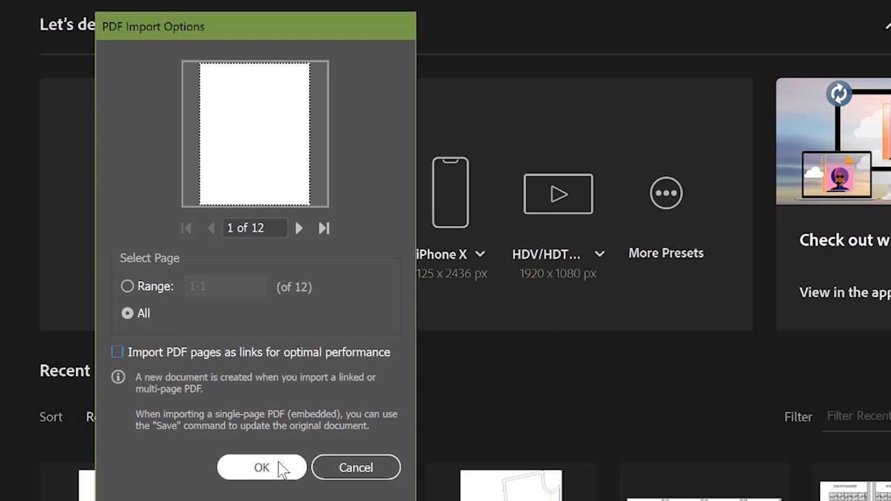
click(262, 468)
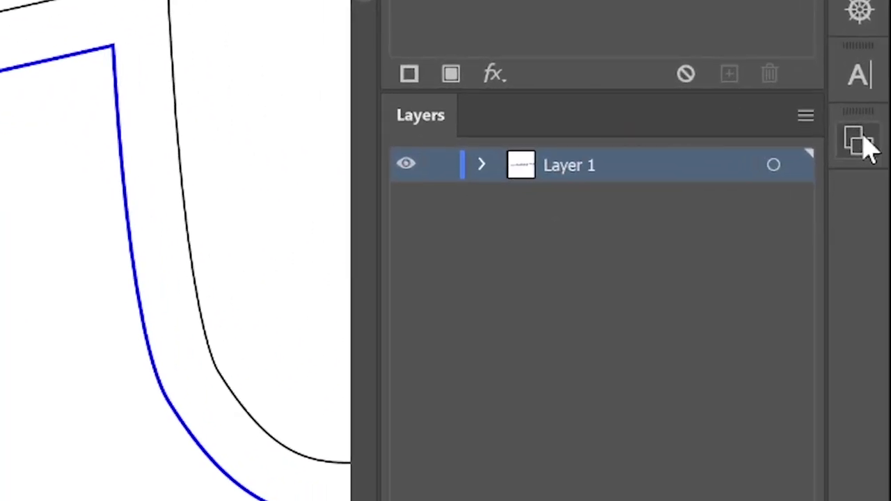
Rearrange all 12 artboards into three columns with 0.5 in spacing, moving artwork
click(858, 136)
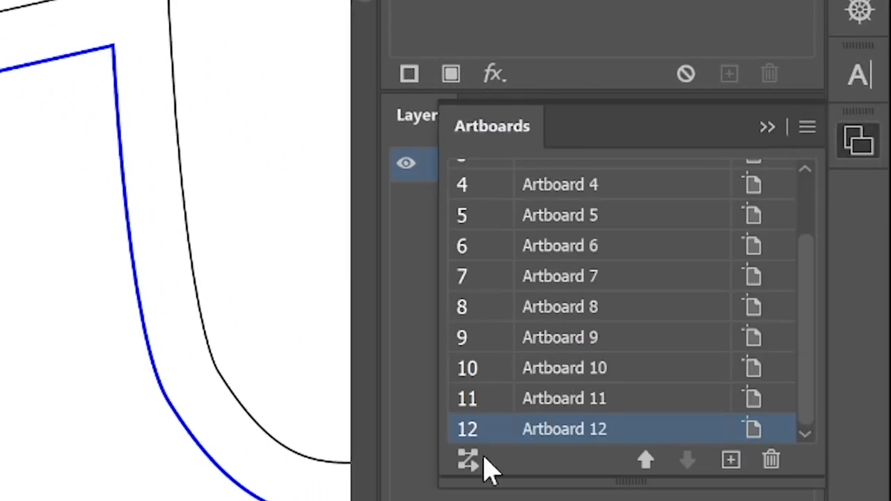
click(463, 460)
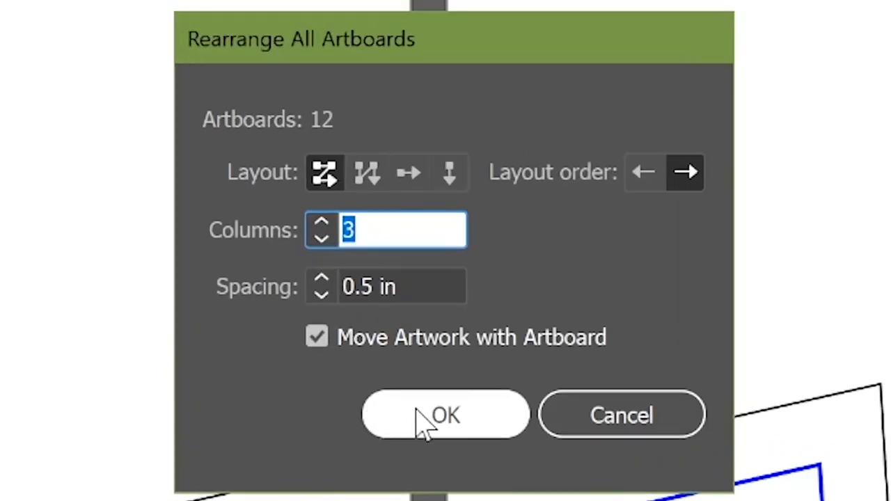
click(442, 415)
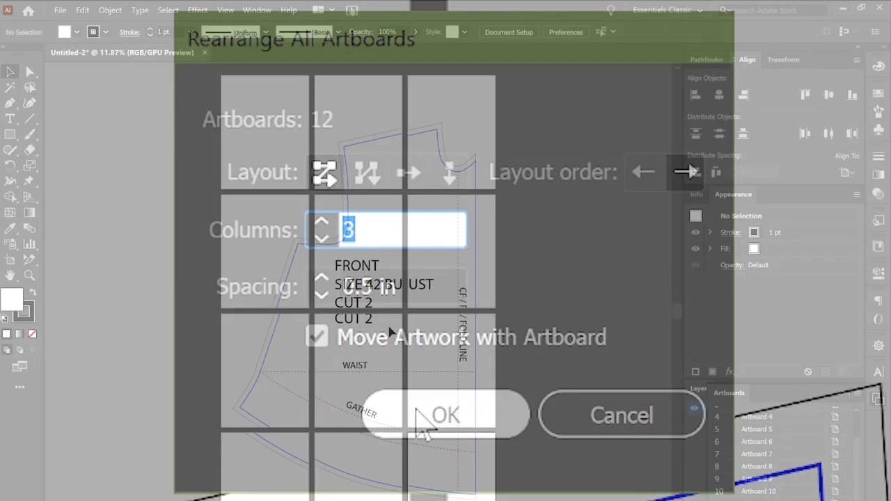
click(446, 415)
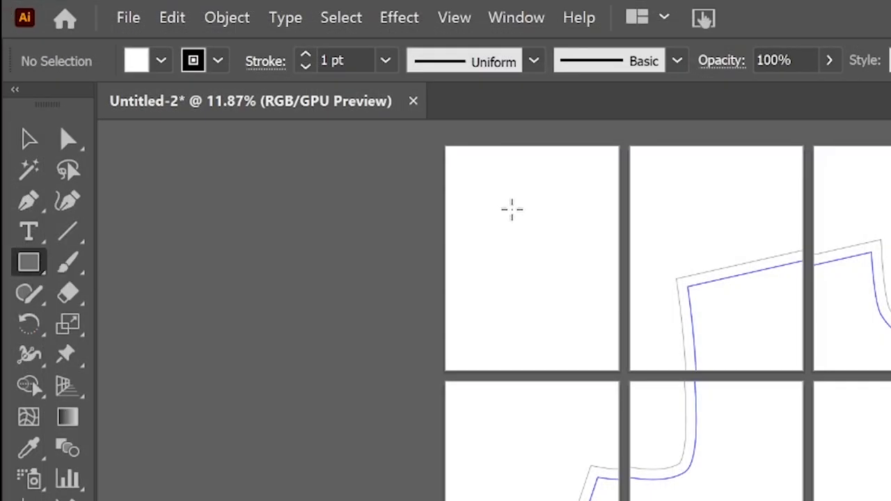
Draw a narrow rectangle on the top-left page and fill it gray from the Neutral library
drag(532, 151, 566, 355)
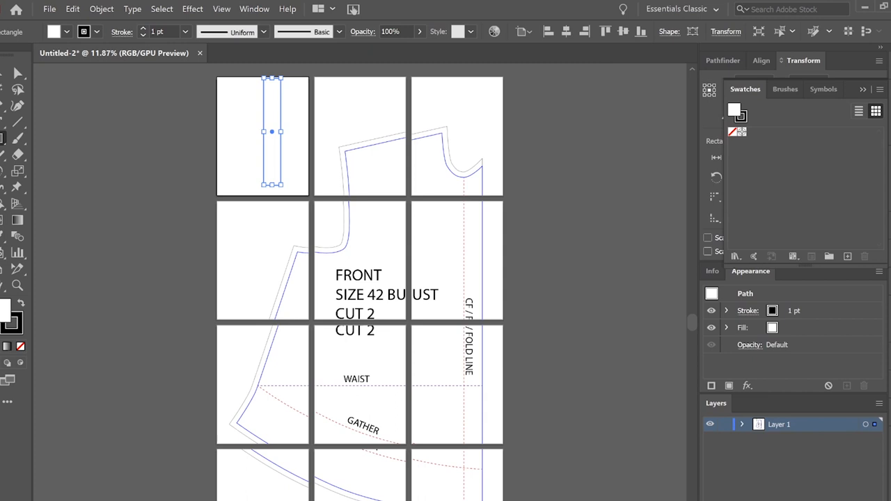
click(877, 89)
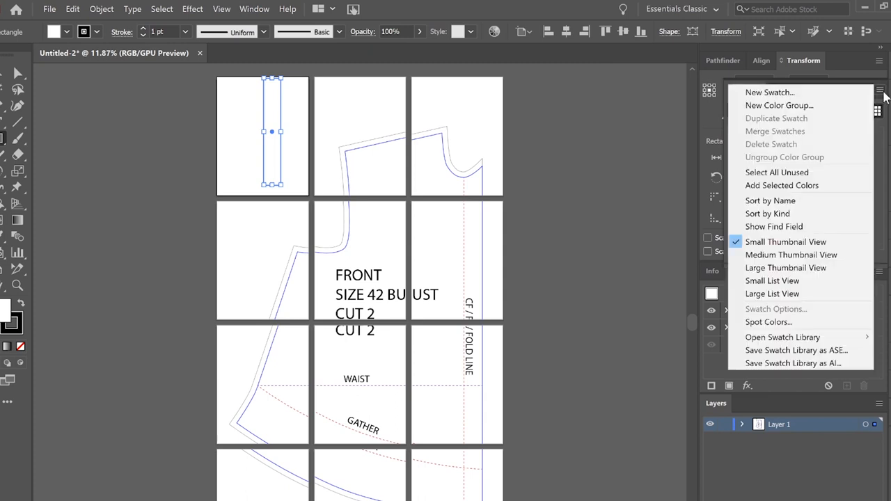
mouse_move(798, 351)
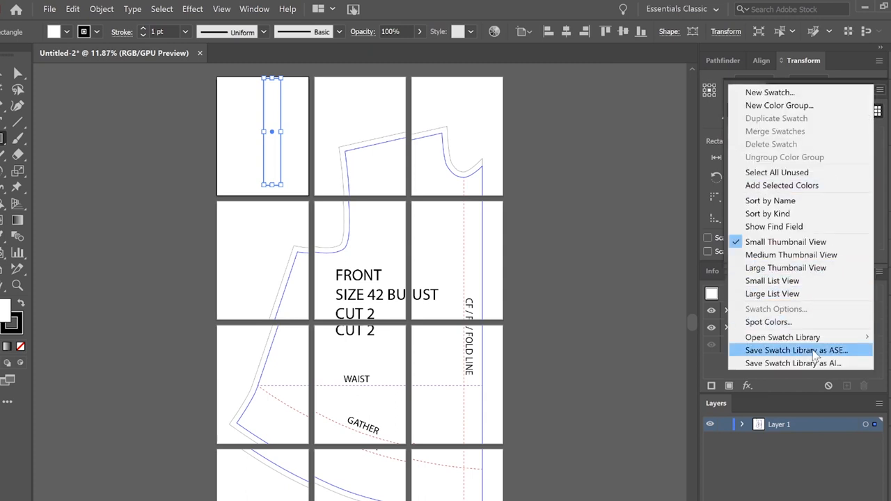
mouse_move(783, 337)
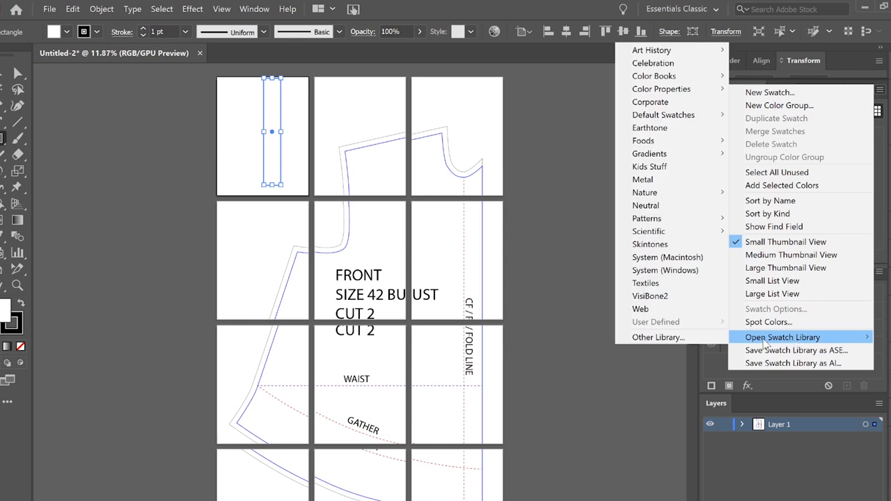
mouse_move(646, 205)
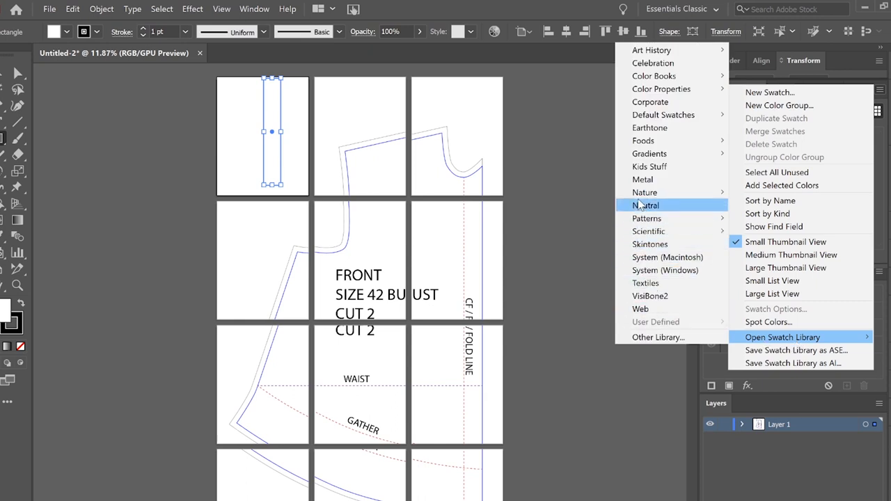
click(645, 204)
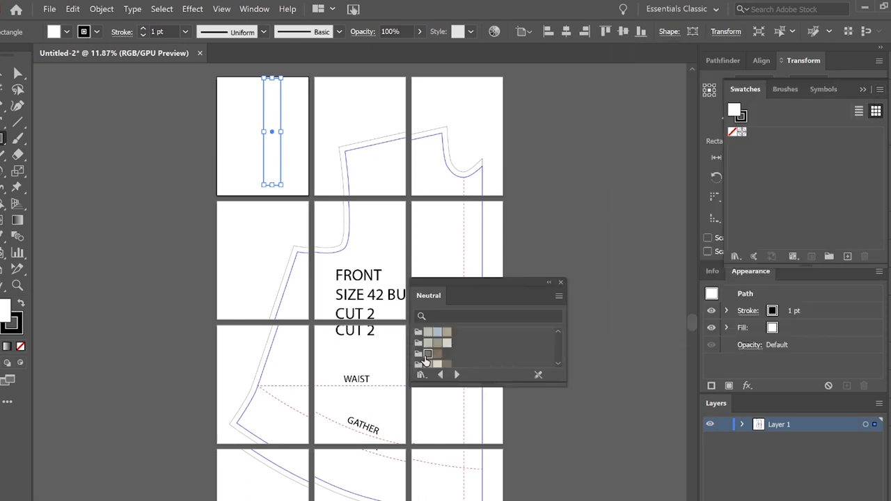
click(429, 355)
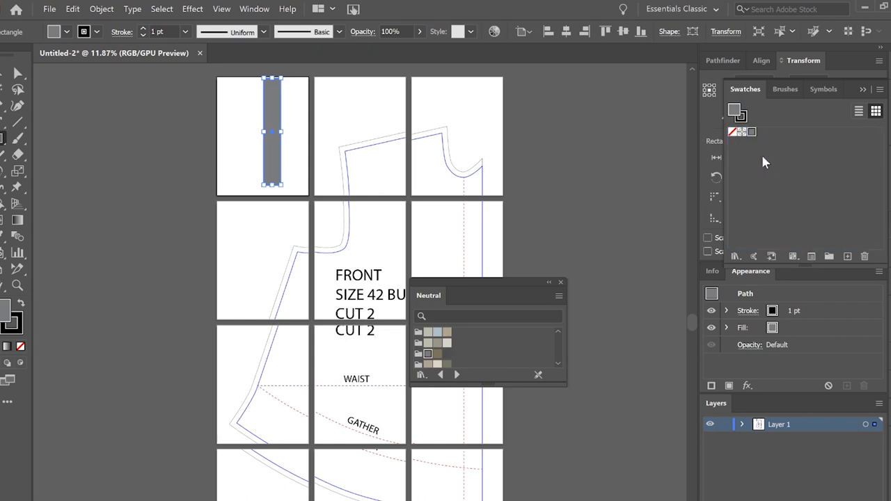
mouse_move(563, 285)
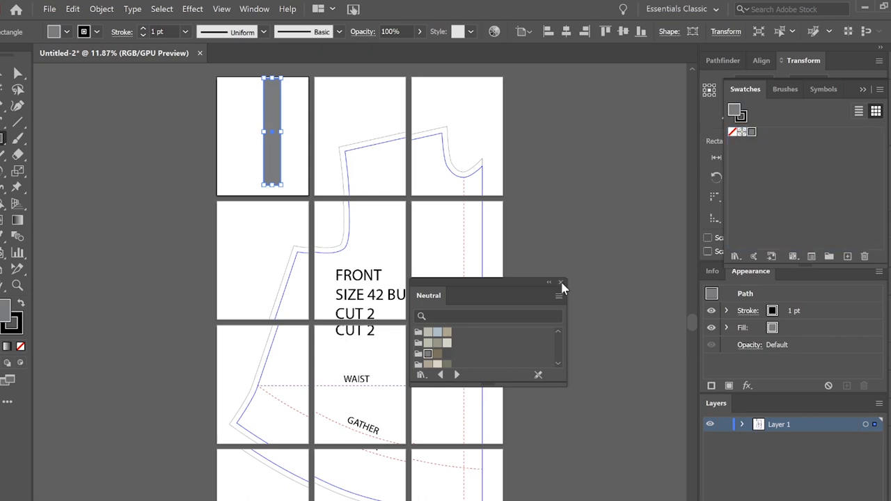
click(560, 283)
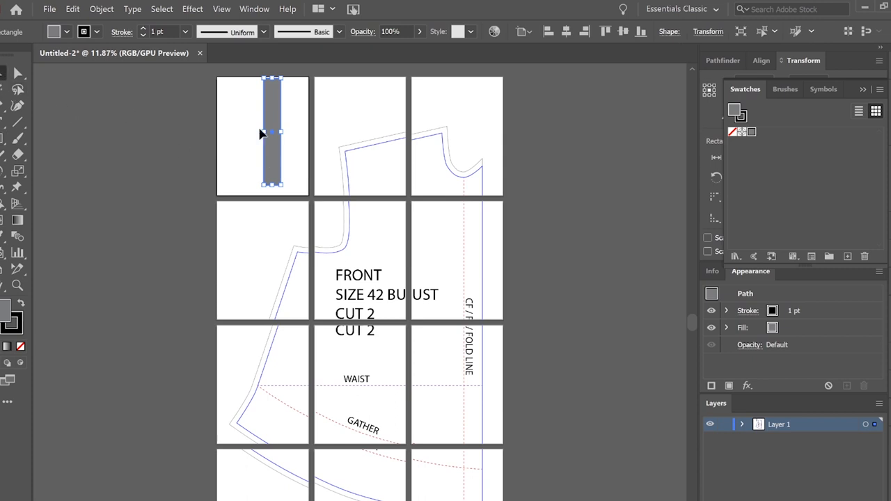
Set the gray strip's width to 0.5in in the Transform fields
click(707, 31)
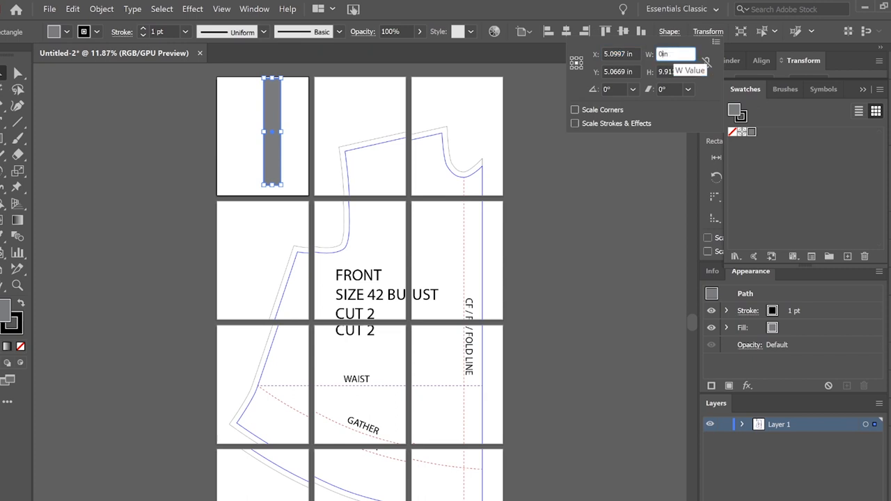
text(0.5in)
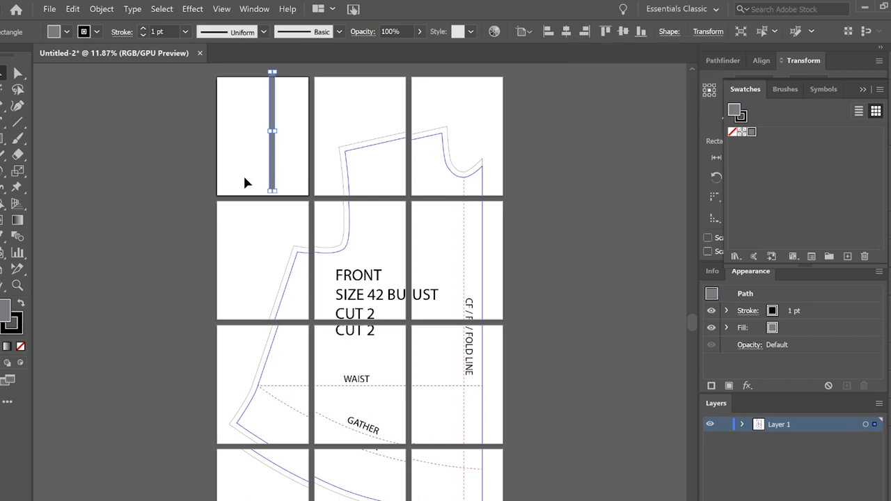
mouse_move(760, 63)
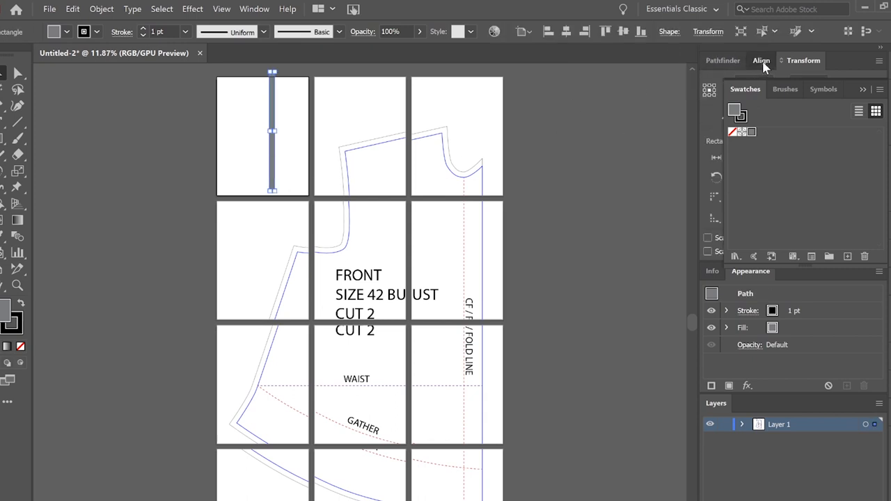
Use the Align panel to position gray strip copies along the vertical and horizontal tile edges
click(755, 61)
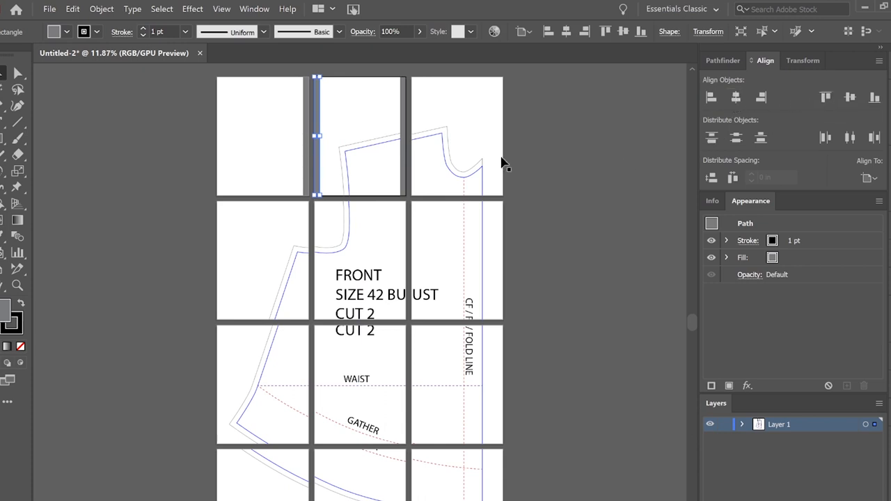
mouse_move(411, 169)
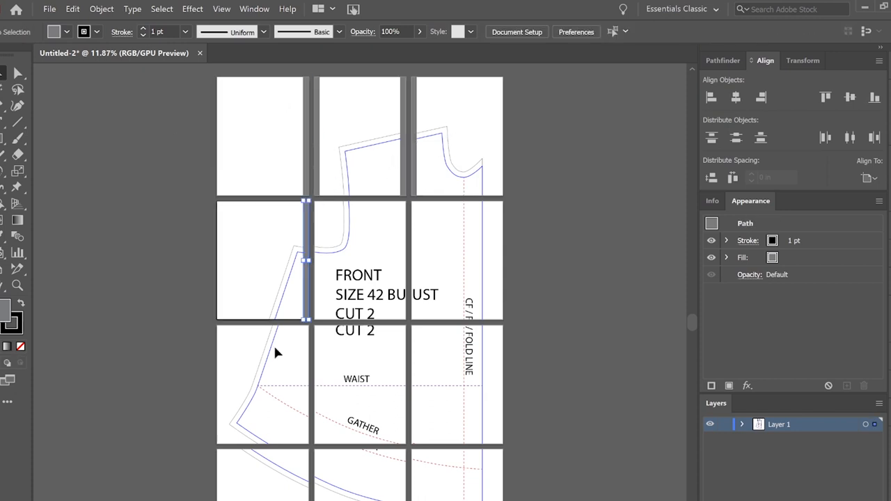
click(359, 262)
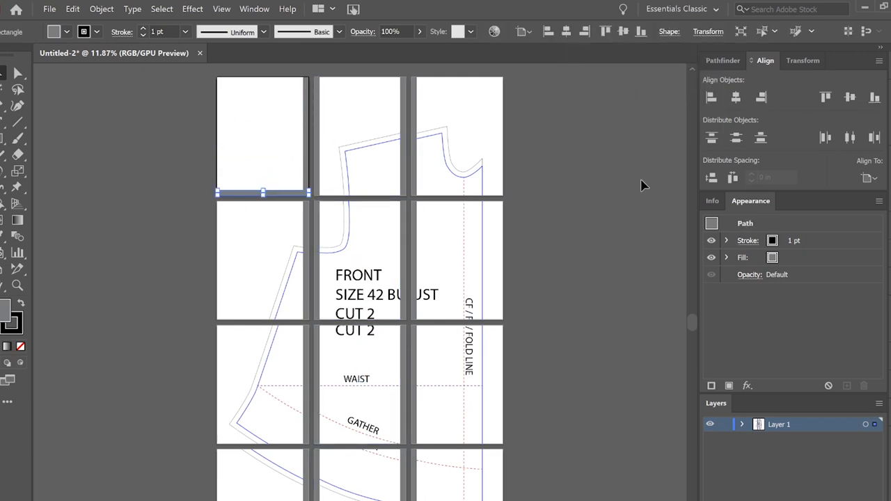
click(826, 97)
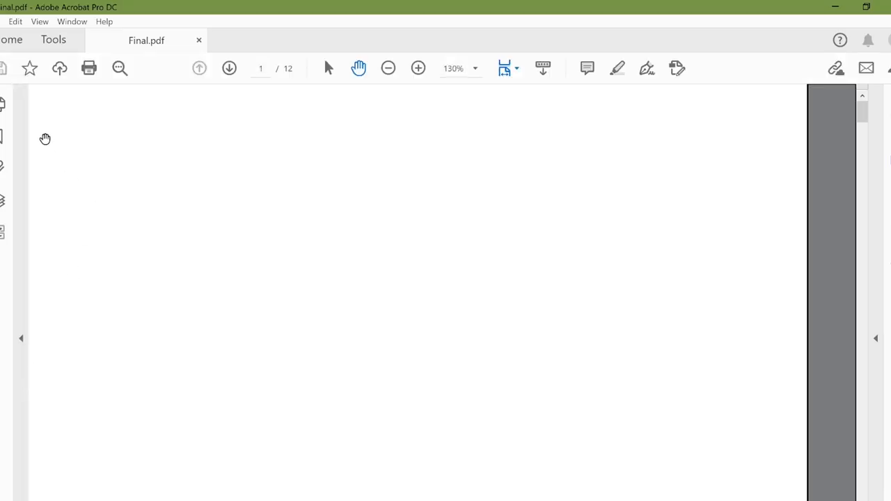
Bring up Acrobat's Print dialog for the 12-page Final.pdf at actual size
click(89, 69)
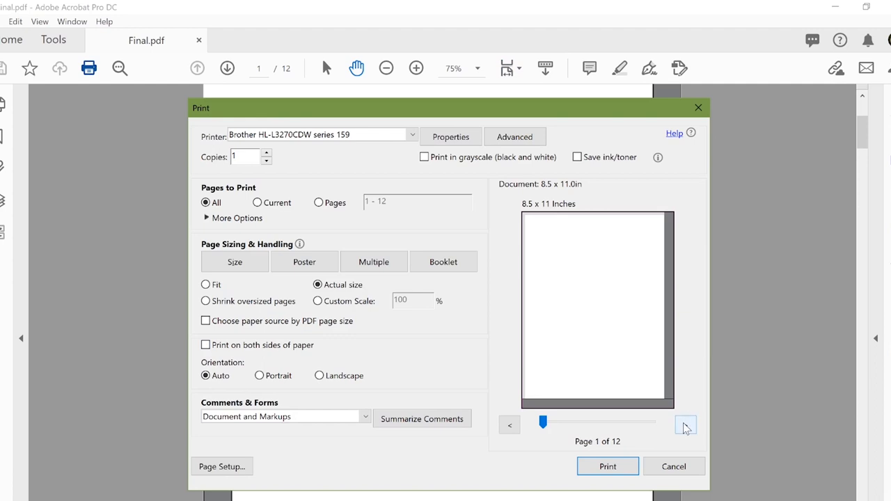
Step the print preview forward three pages to page 4 of 12
click(685, 424)
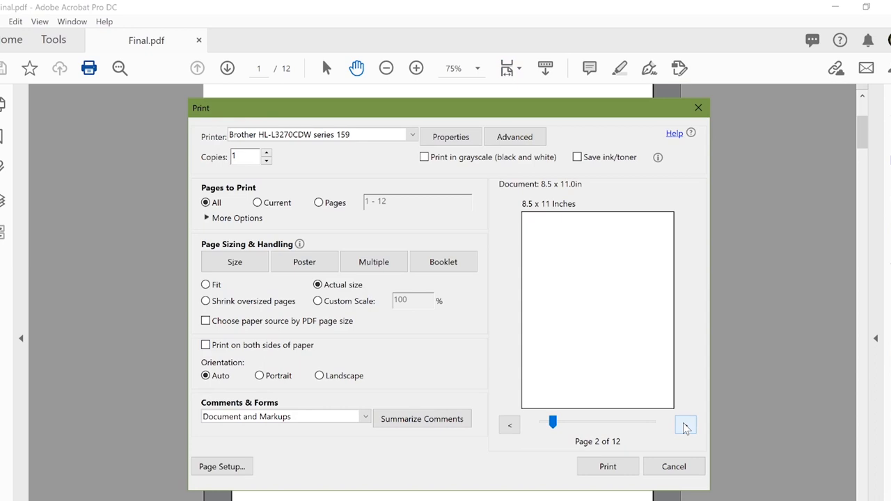
click(686, 425)
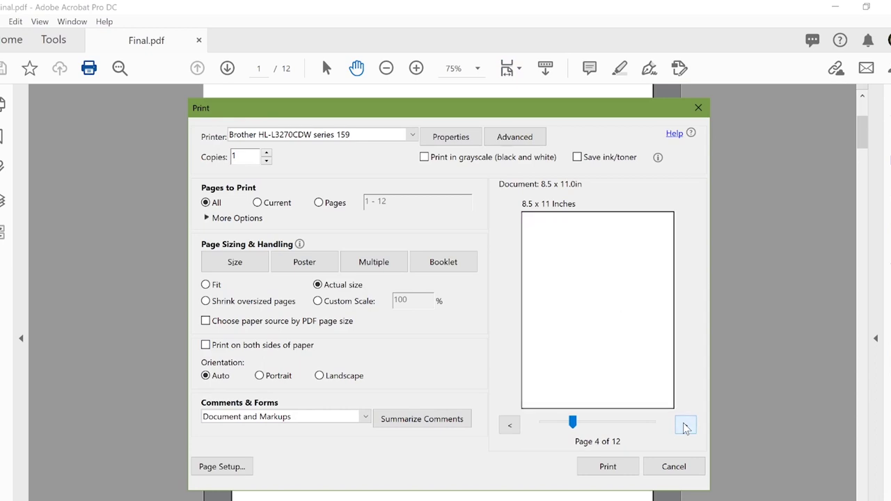
click(686, 425)
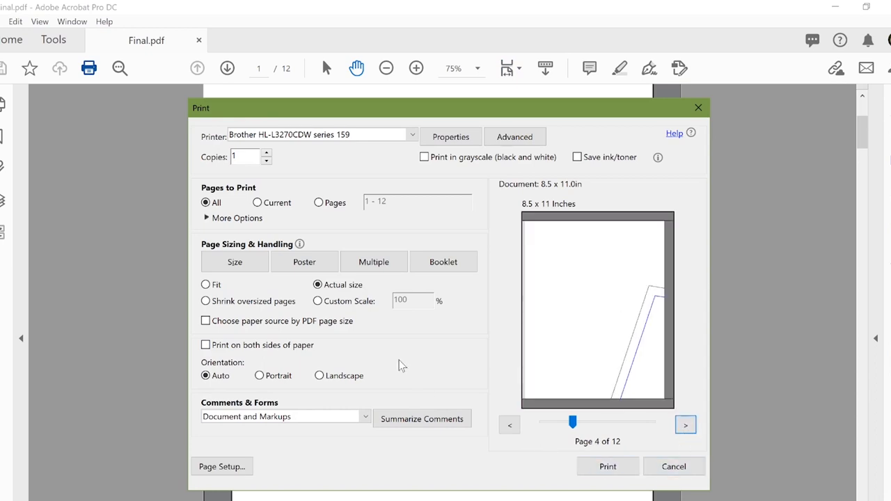
mouse_move(446, 206)
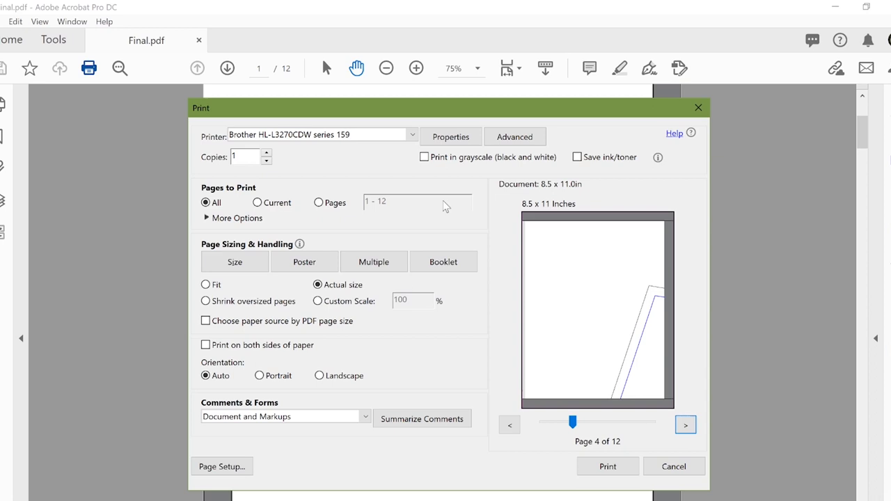
mouse_move(468, 153)
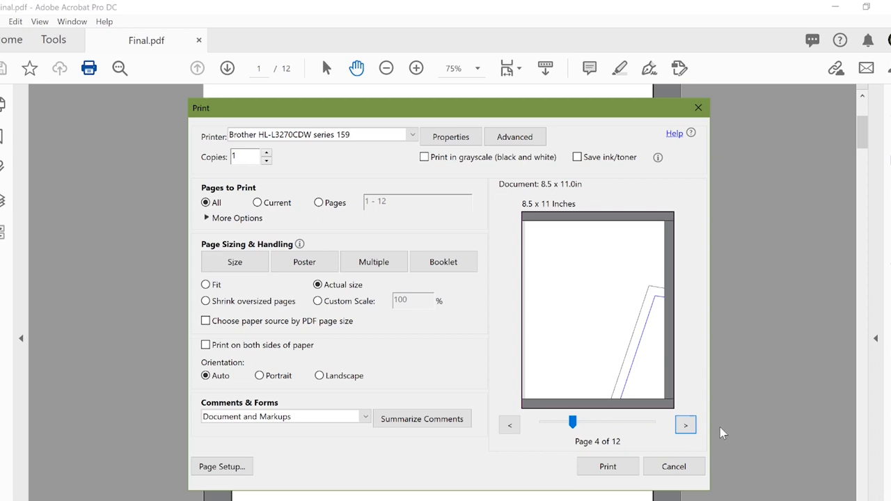
mouse_move(674, 467)
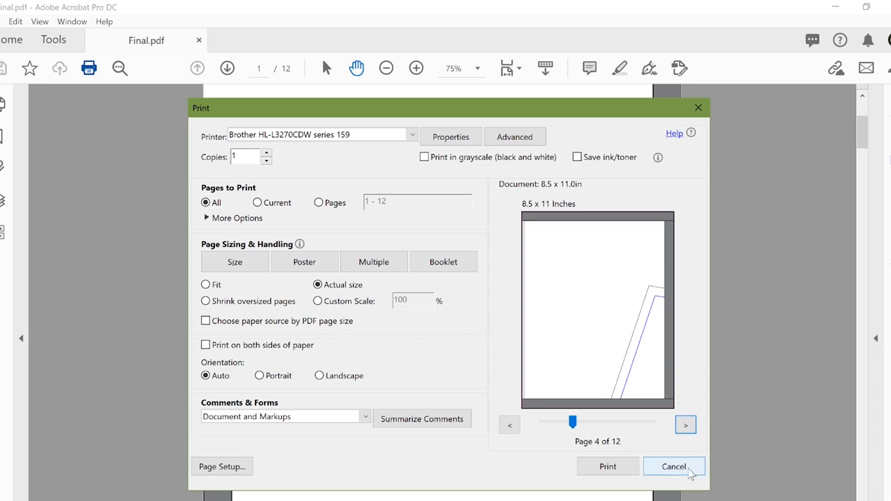